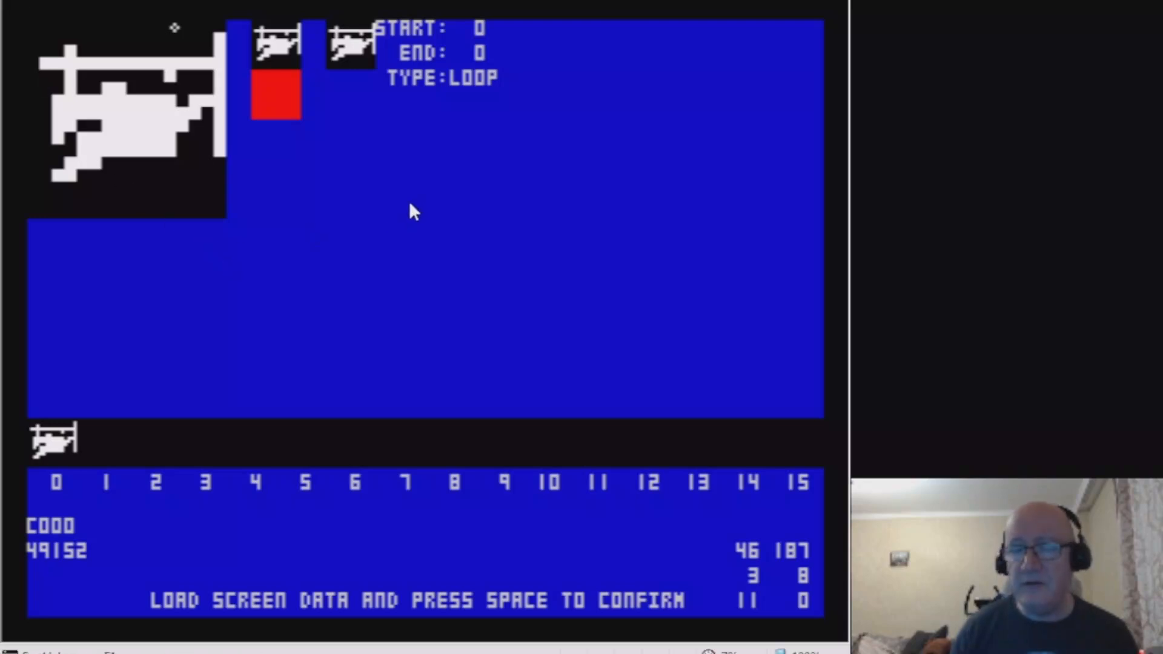
mouse_move(403, 241)
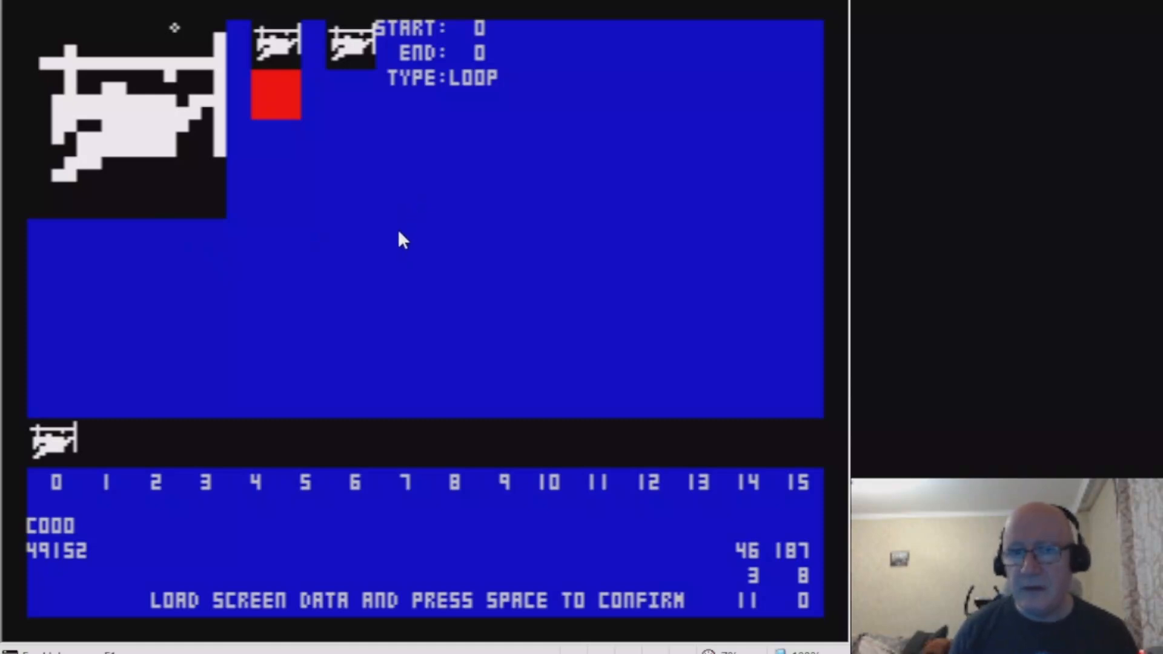
mouse_move(290, 83)
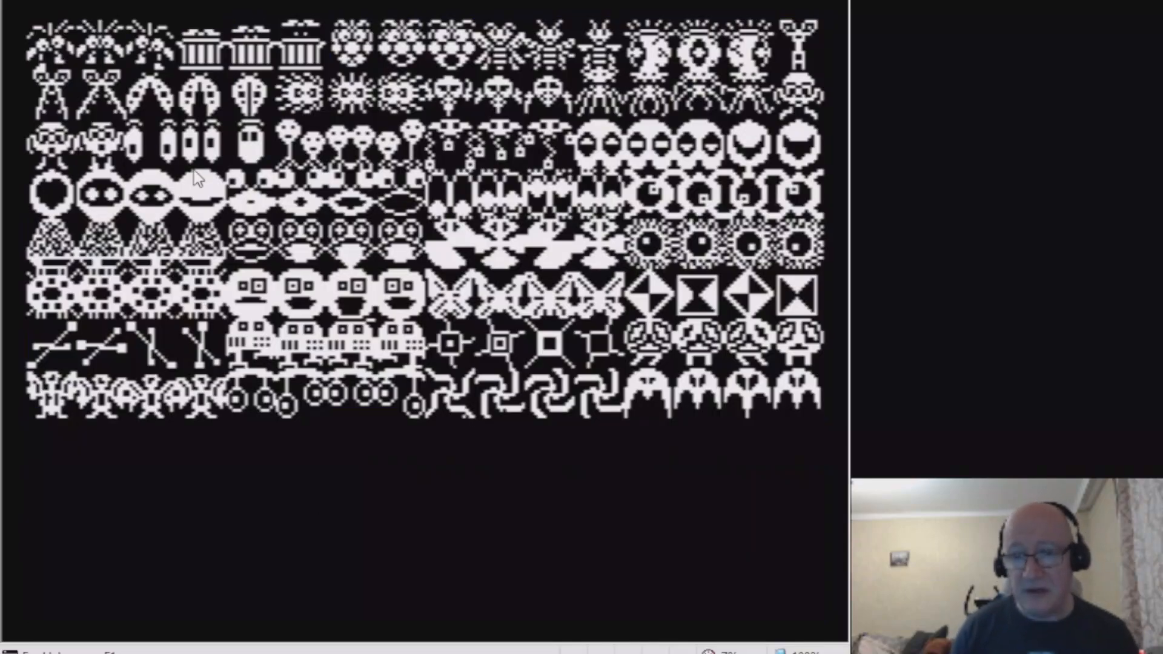
mouse_move(434, 496)
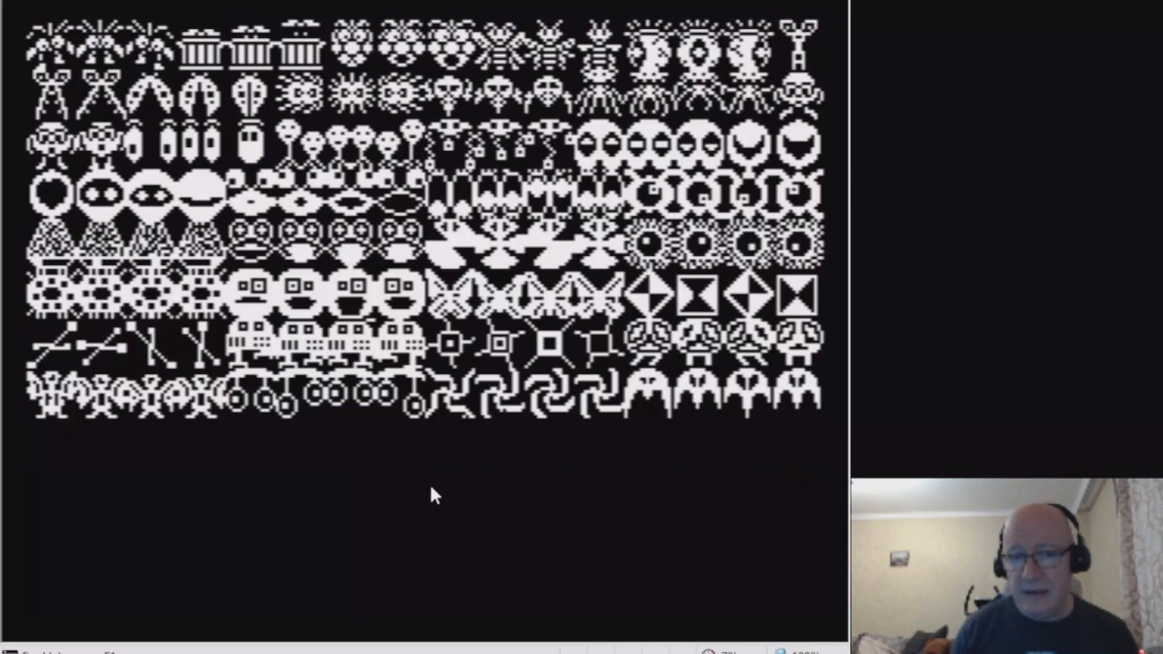
mouse_move(426, 497)
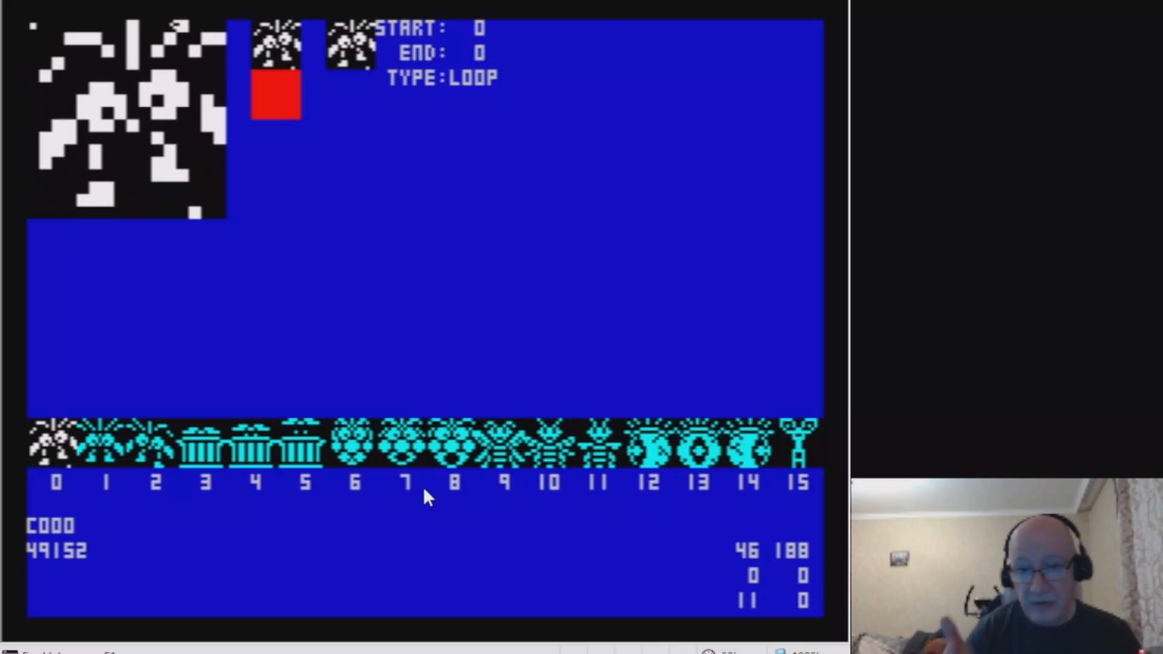
mouse_move(304, 85)
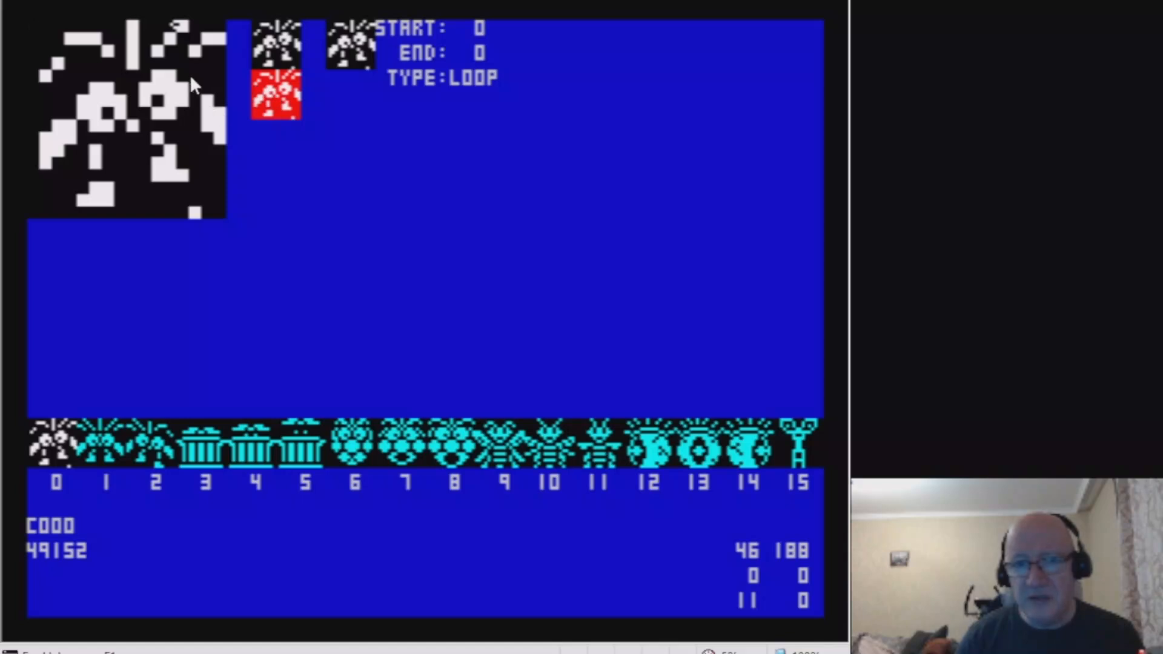
mouse_move(243, 108)
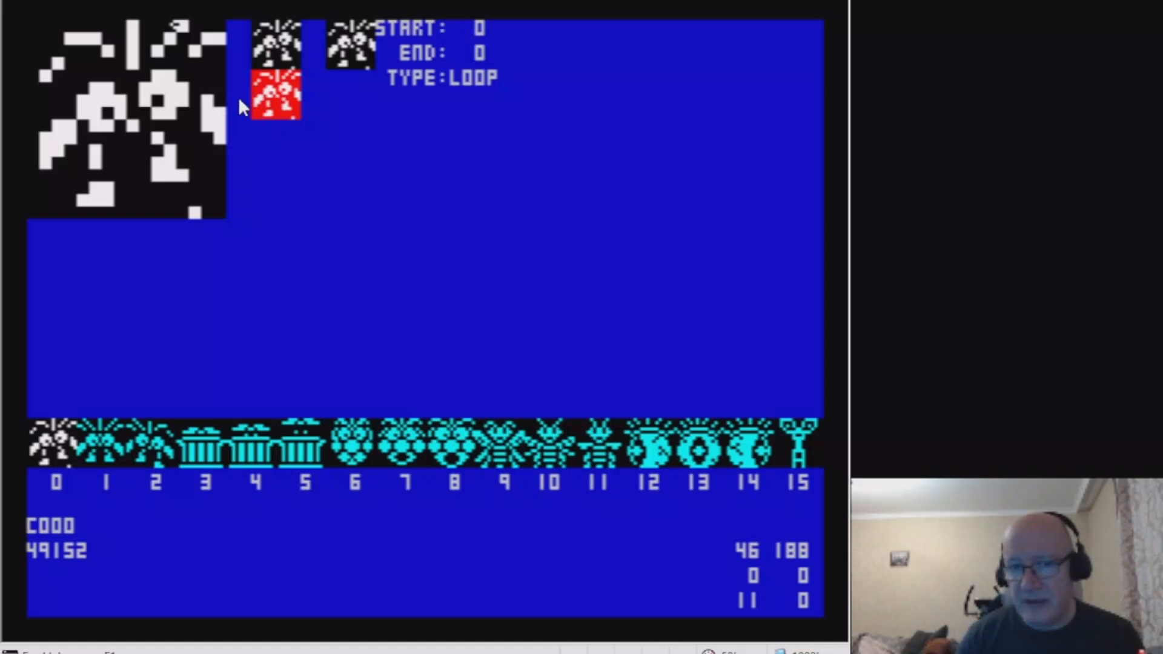
mouse_move(232, 109)
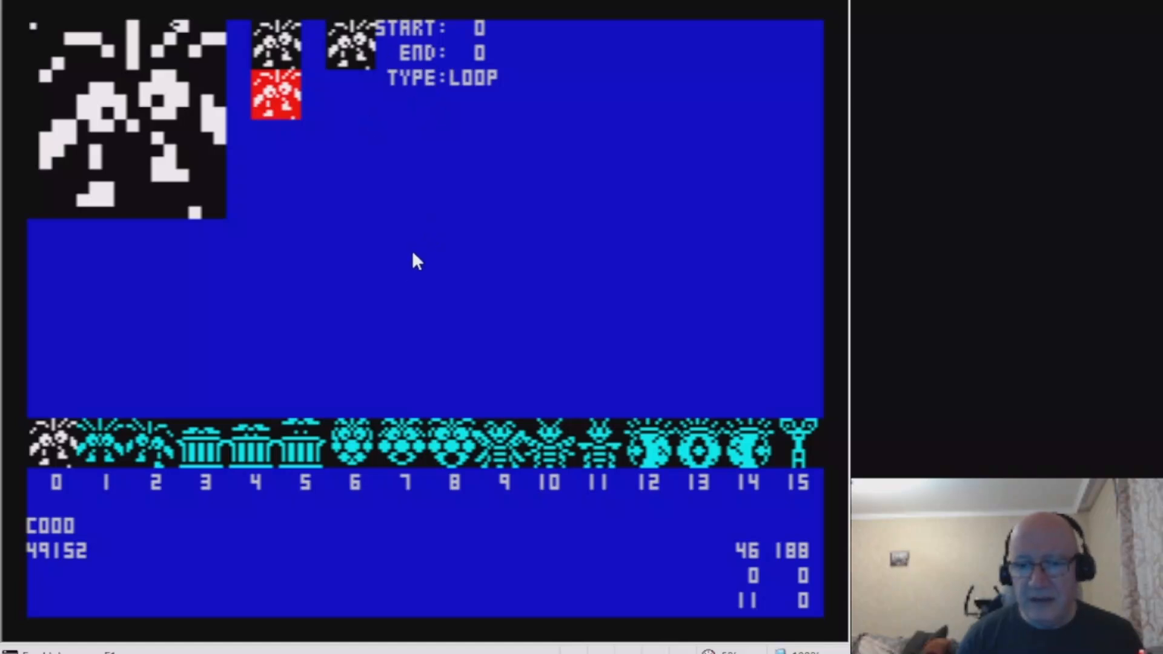
mouse_move(371, 363)
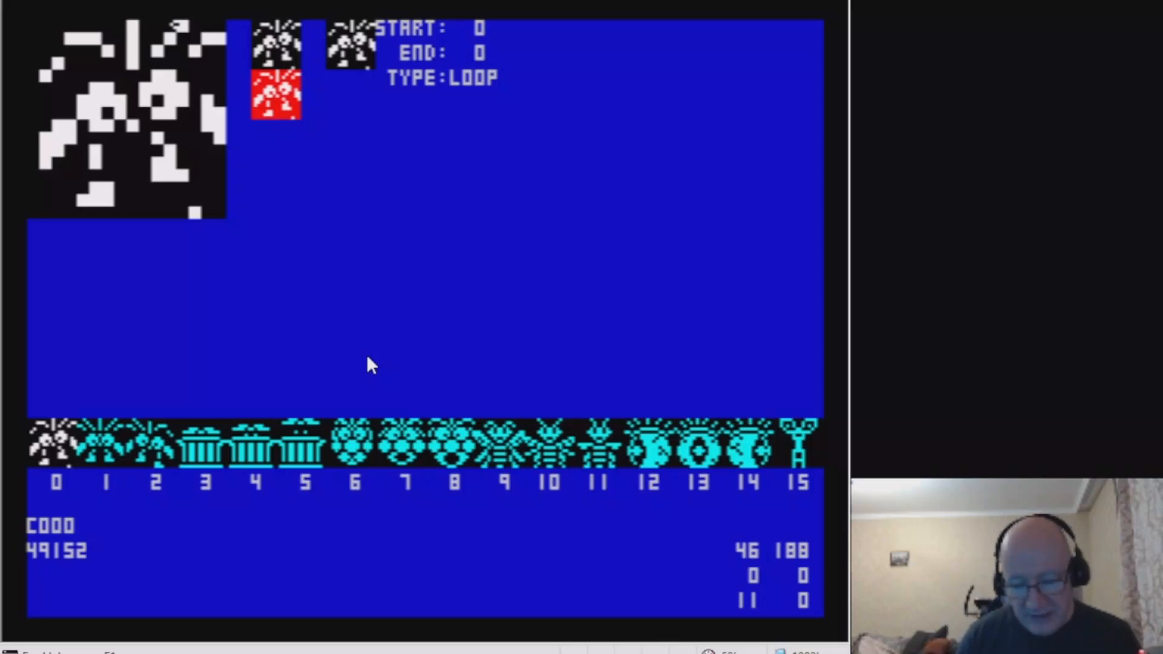
mouse_move(412, 153)
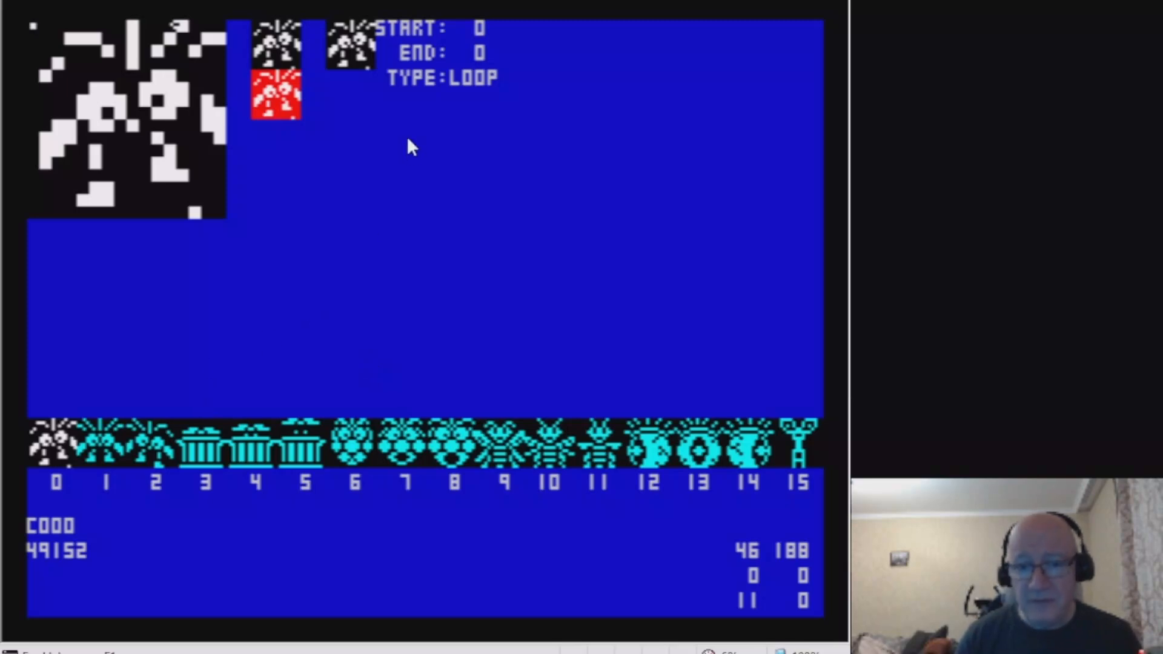
mouse_move(420, 392)
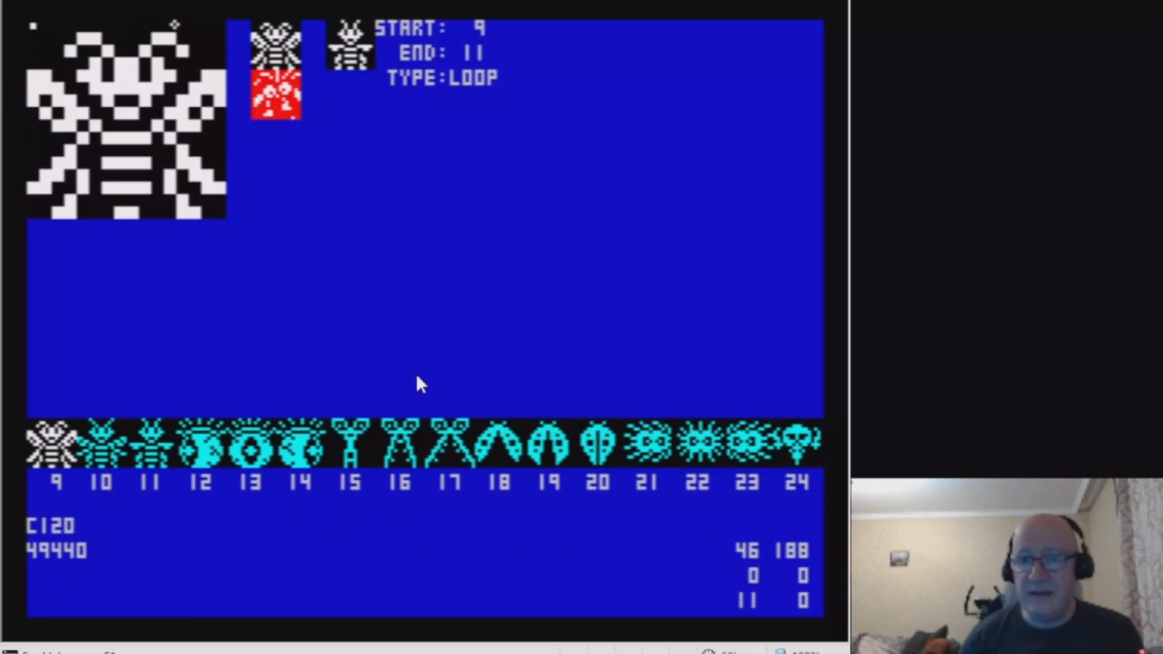
mouse_move(460, 56)
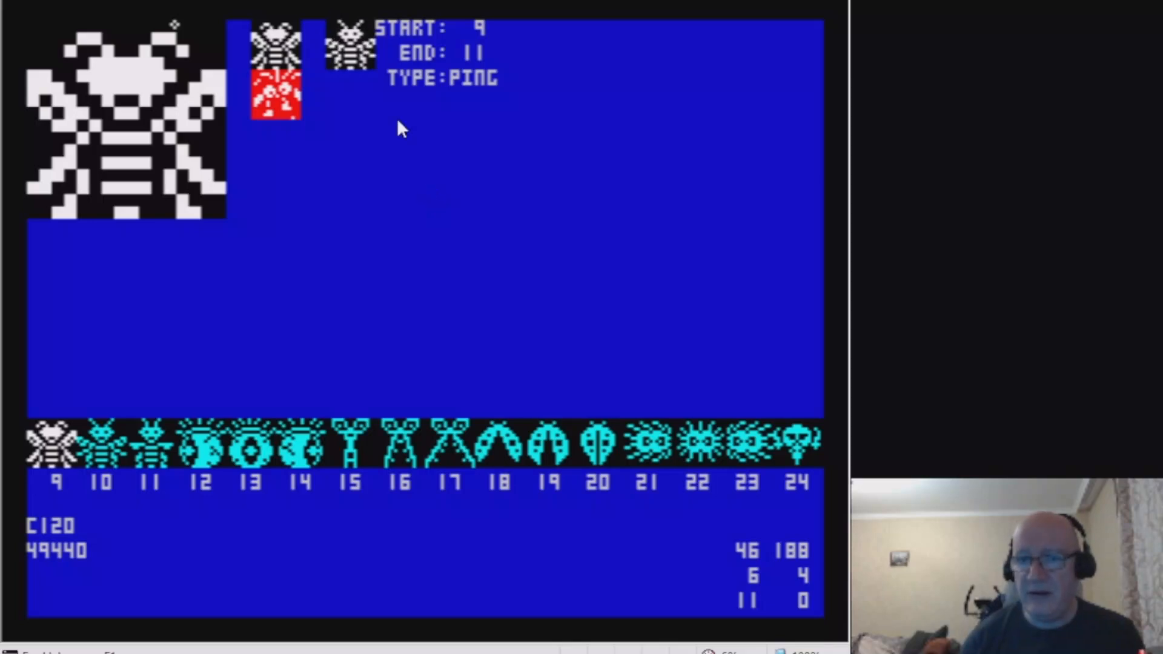
mouse_move(335, 288)
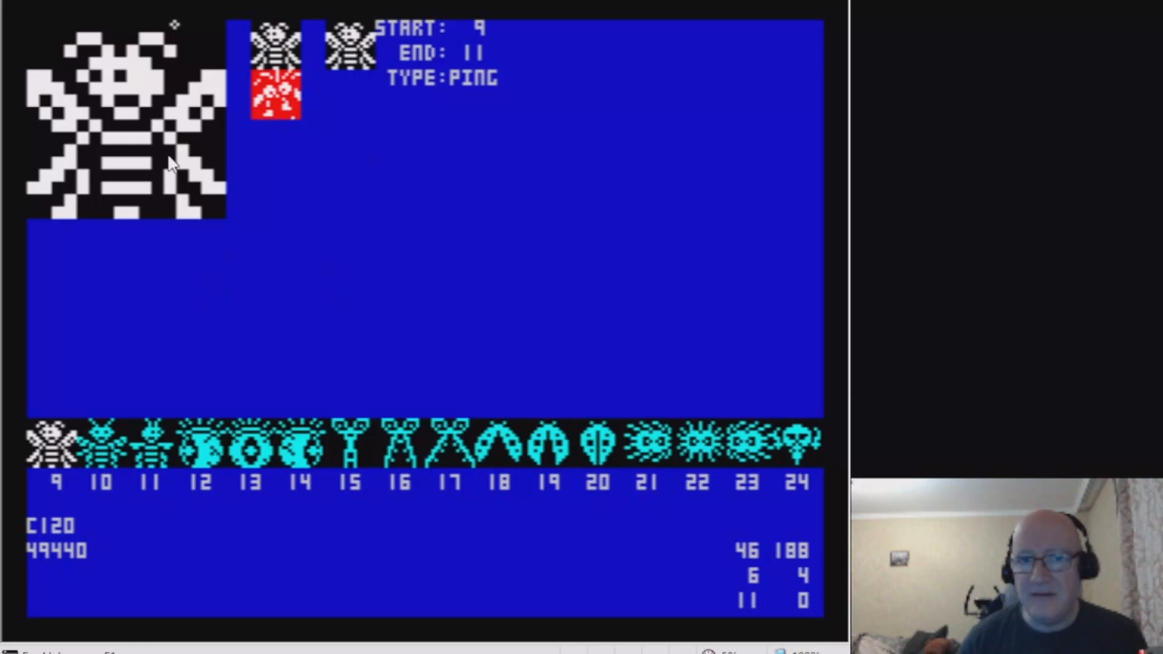
mouse_move(104, 229)
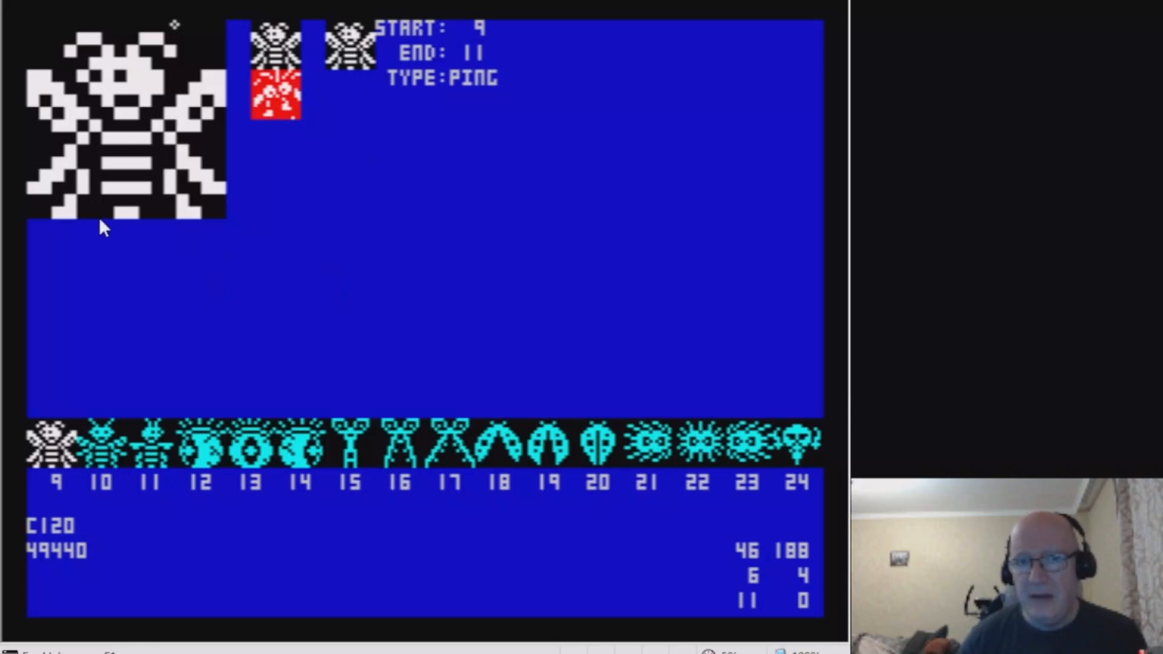
mouse_move(210, 206)
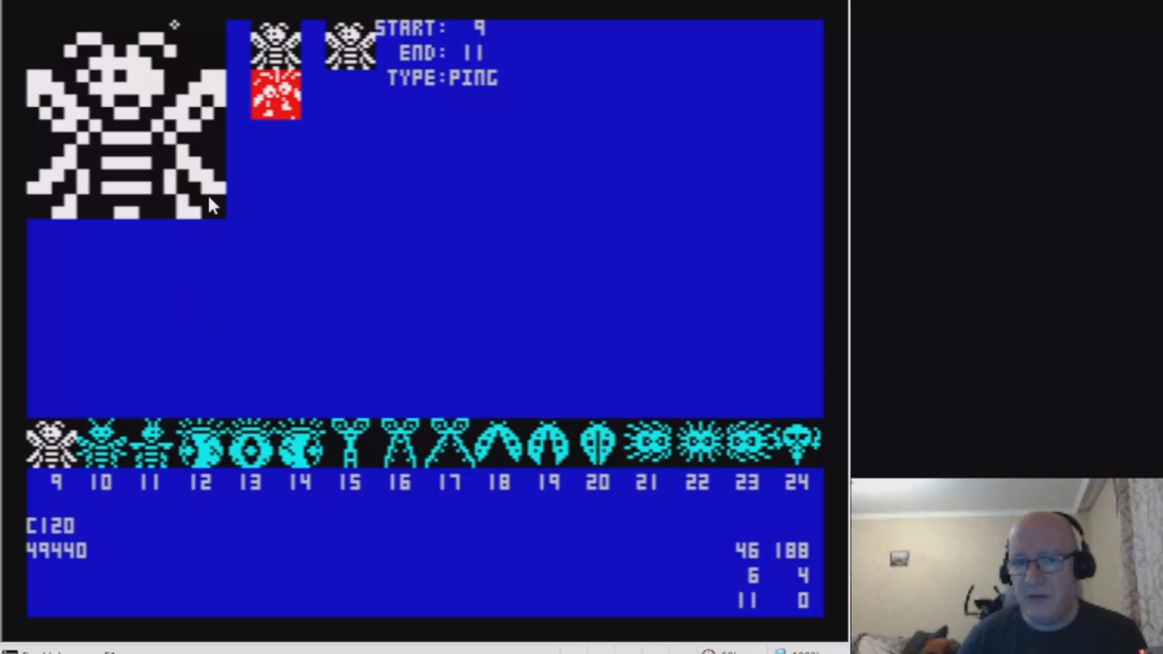